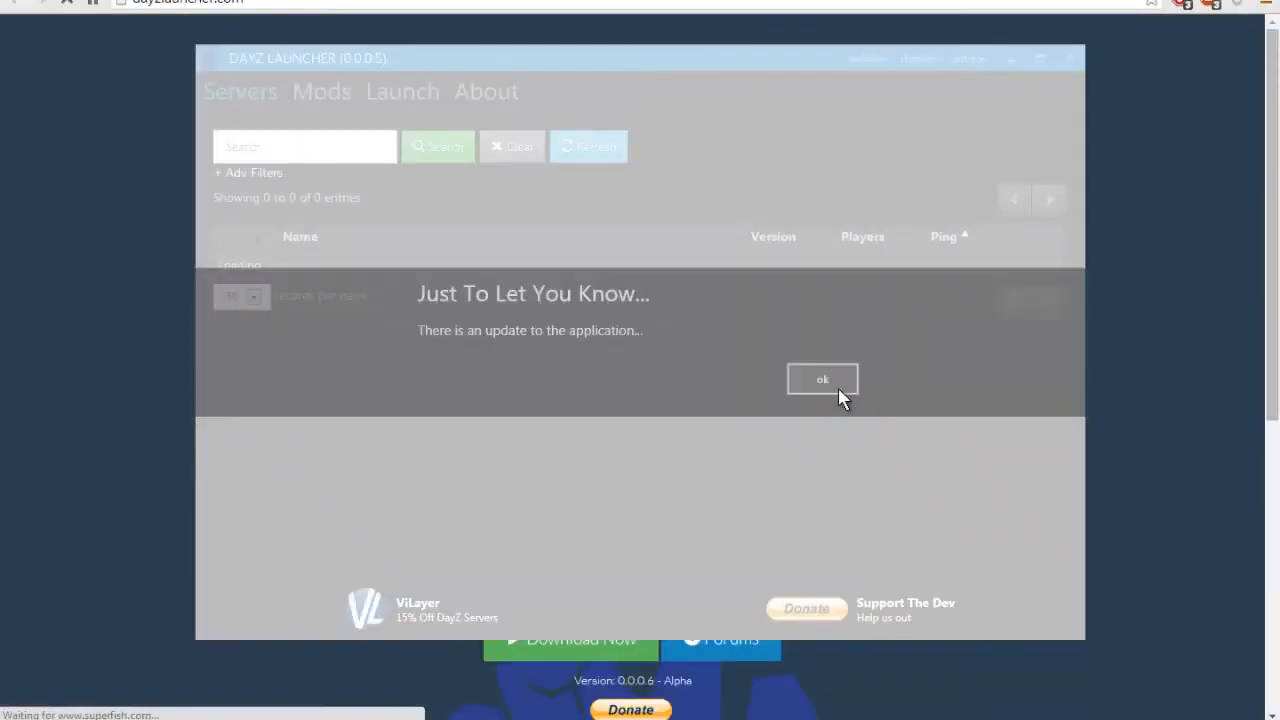
# - Dismiss the update notice and view the Launch and Mods lists with downloadable DayZ mod versions
pyautogui.click(822, 380)
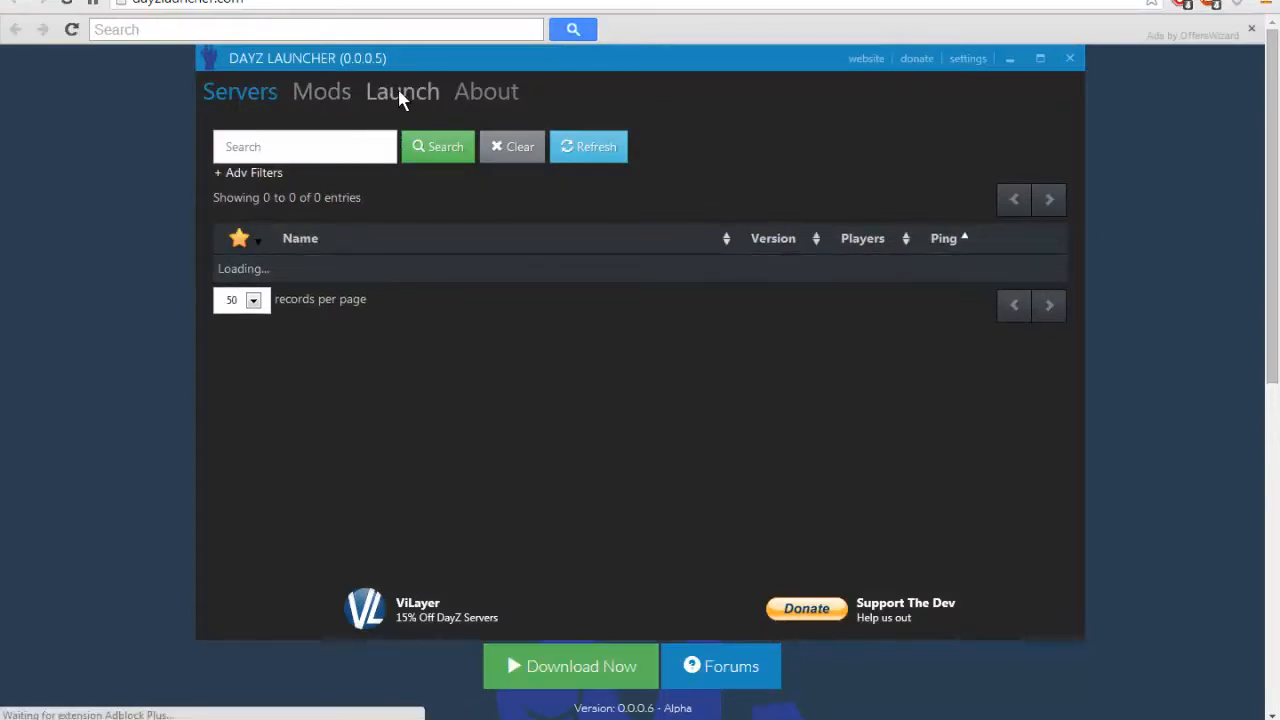
pyautogui.click(402, 92)
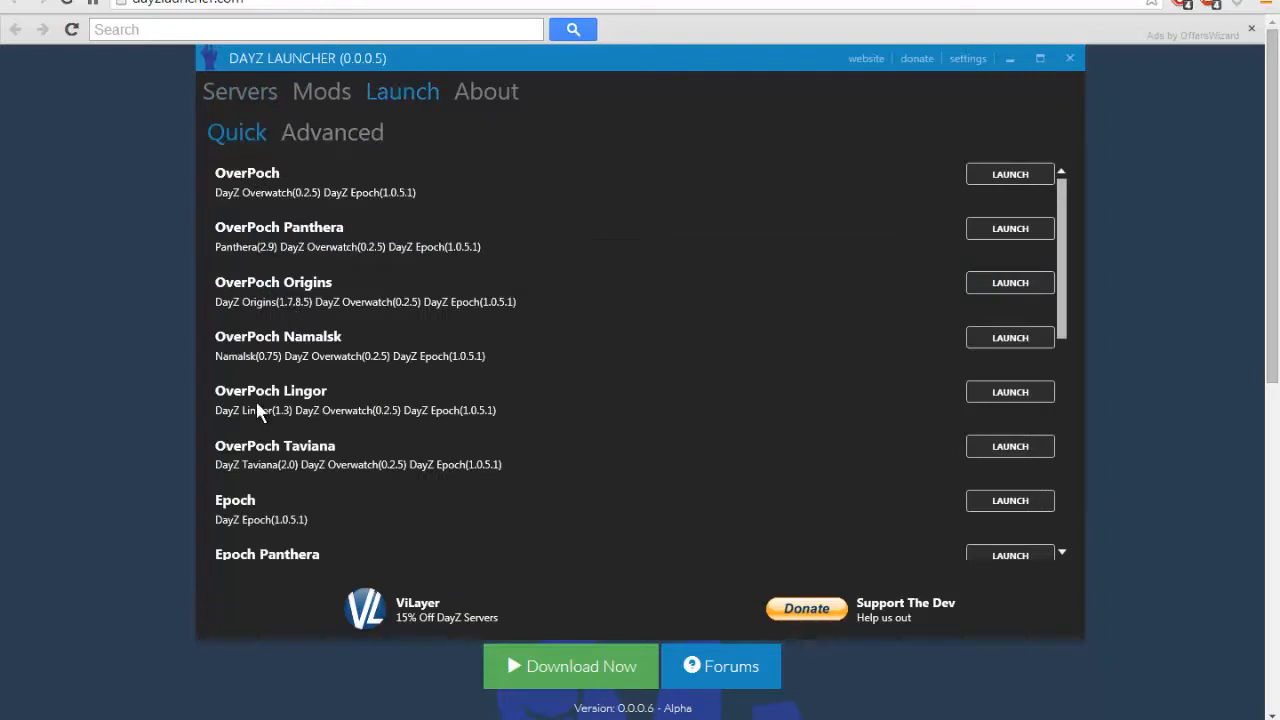
pyautogui.click(320, 92)
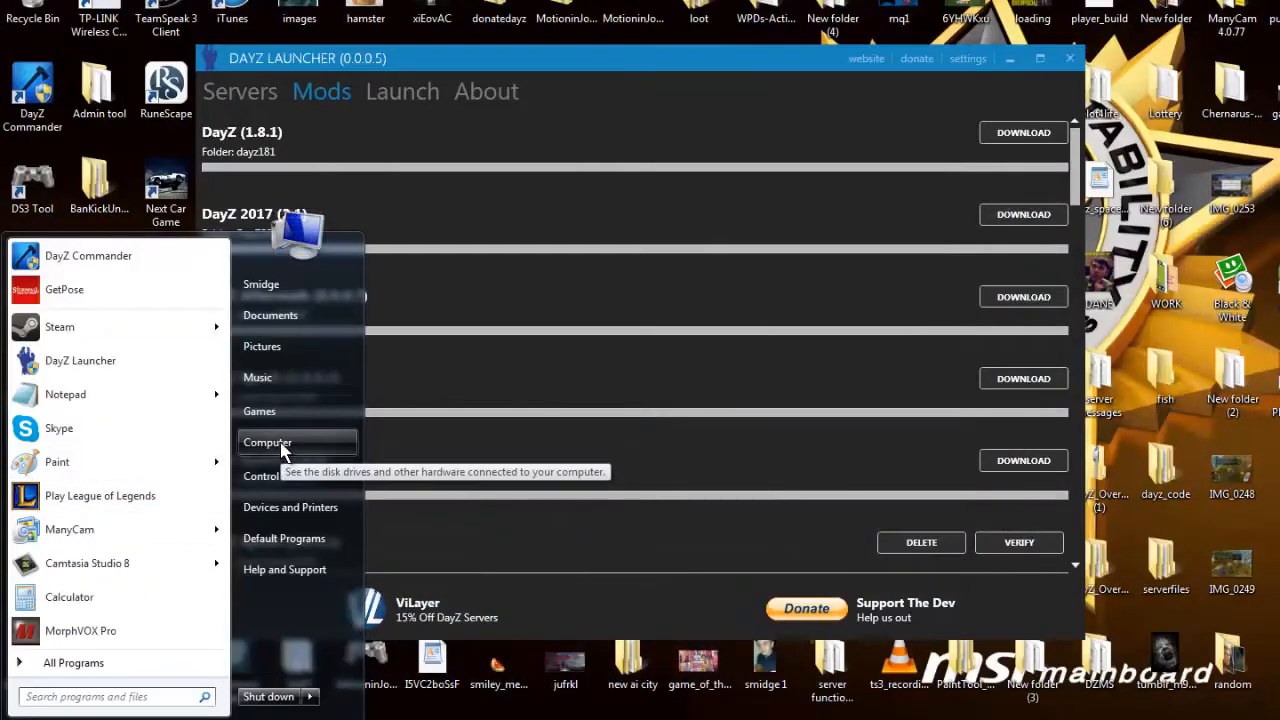
pyautogui.click(268, 442)
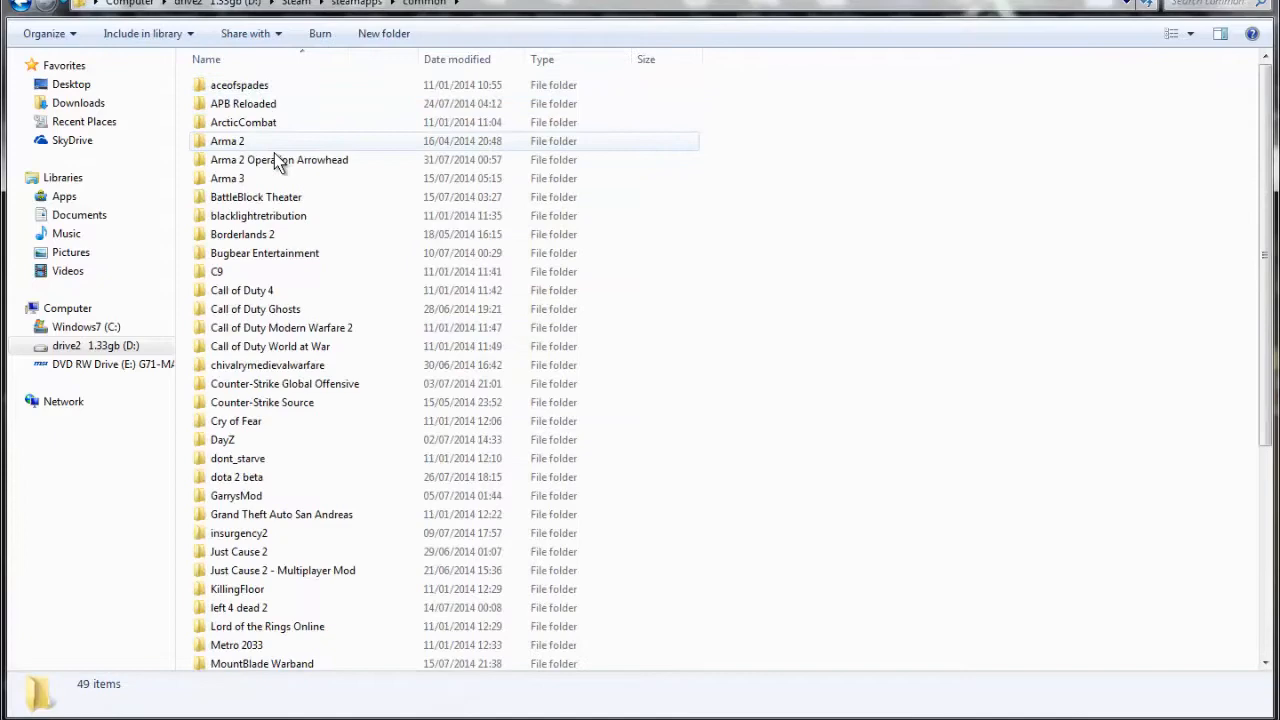
pyautogui.doubleClick(280, 160)
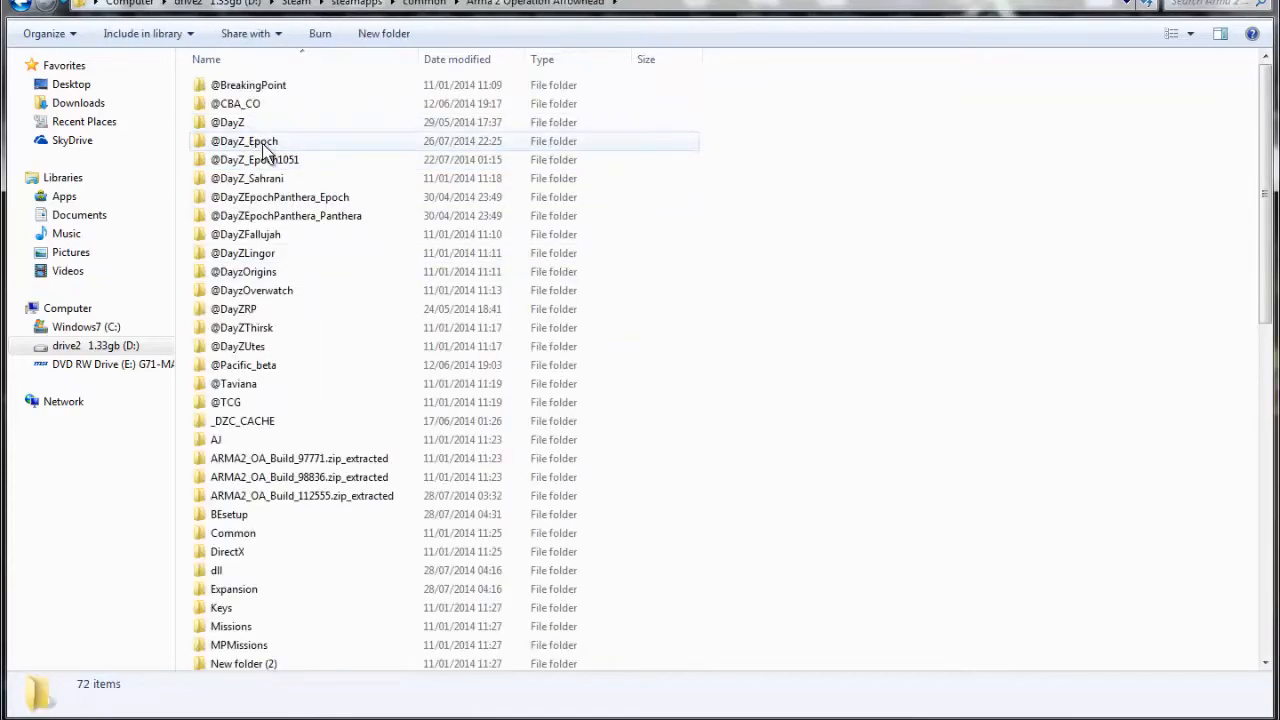
pyautogui.rightClick(244, 140)
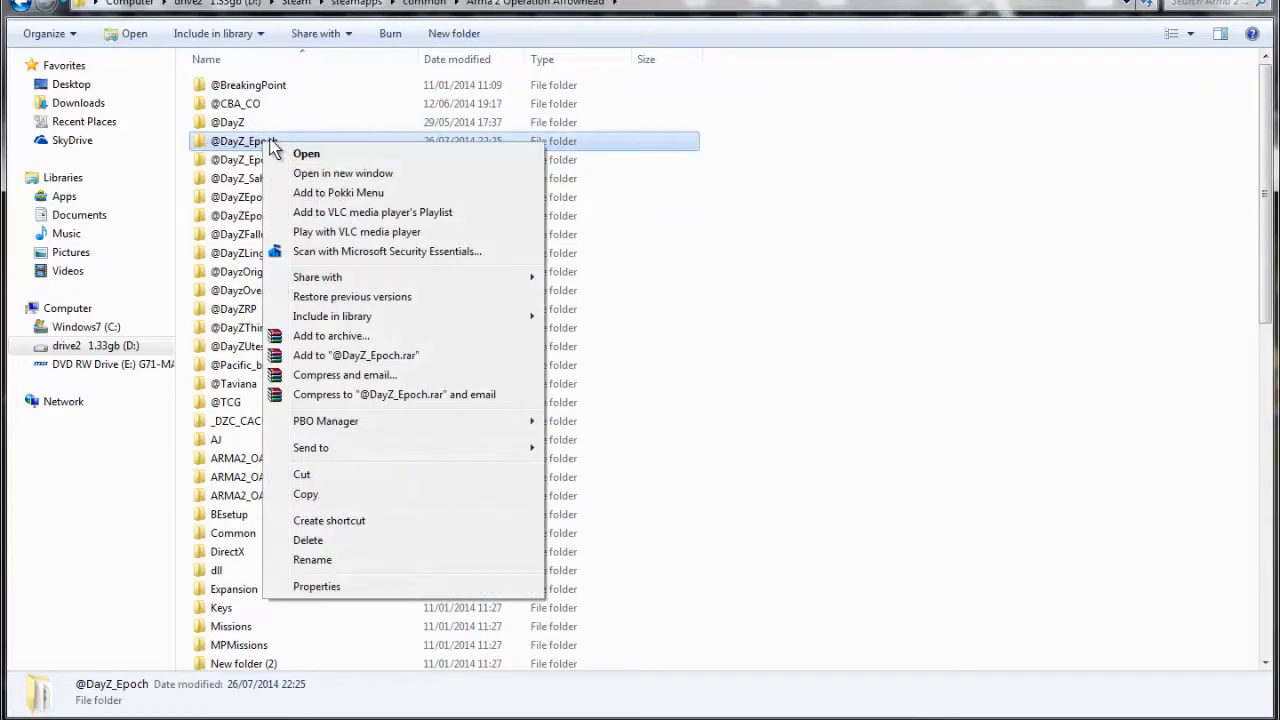
pyautogui.rightClick(256, 160)
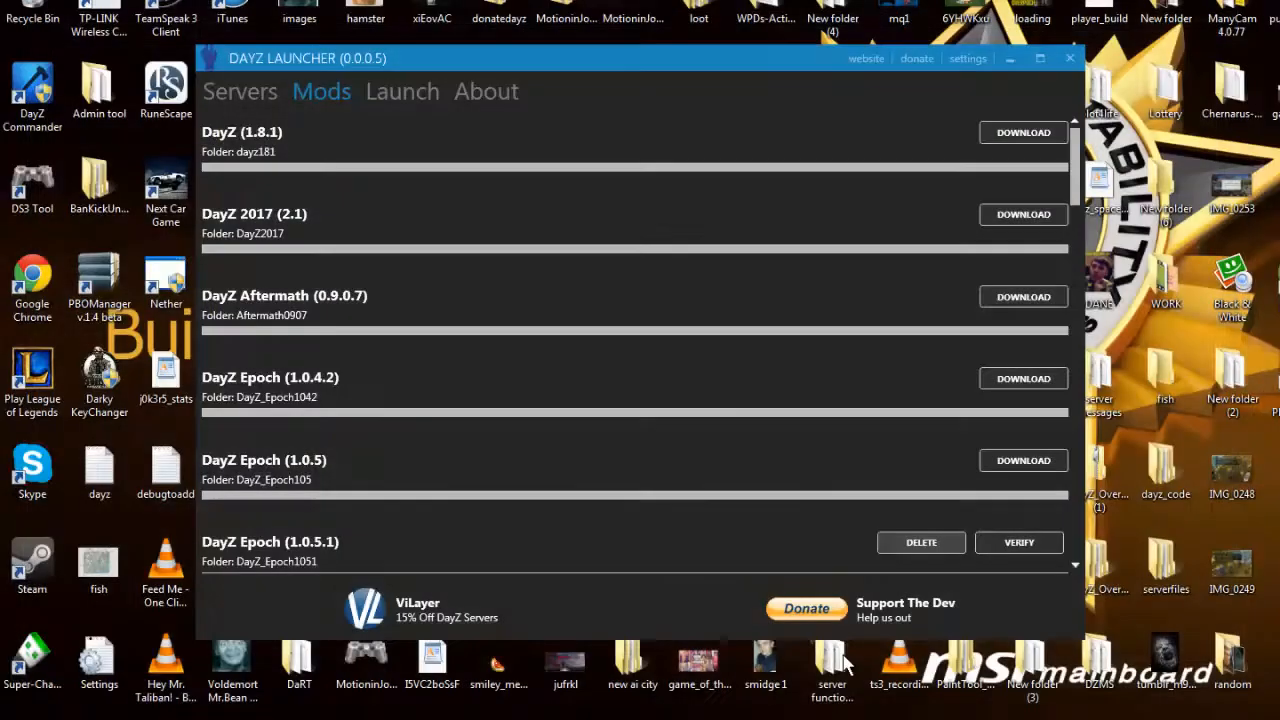
pyautogui.moveTo(628, 70)
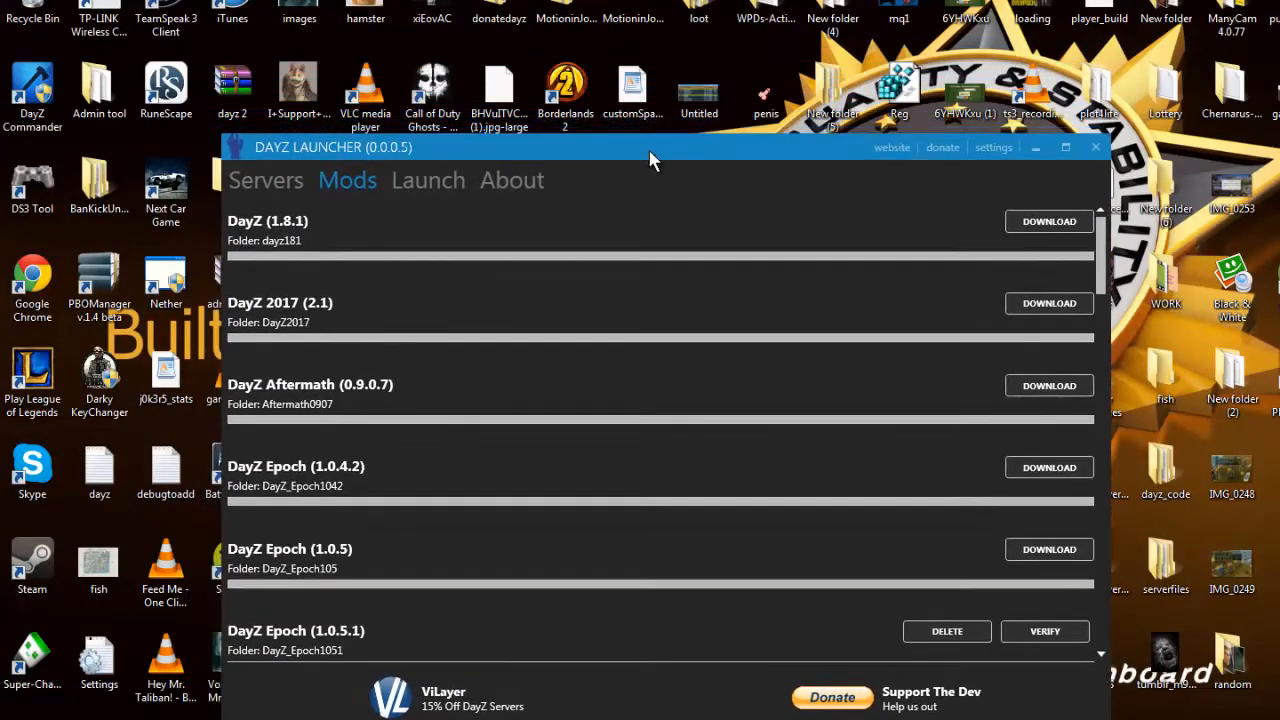
# - Check the advanced launch setup's server IP field, then return to the quick launch list
pyautogui.click(428, 180)
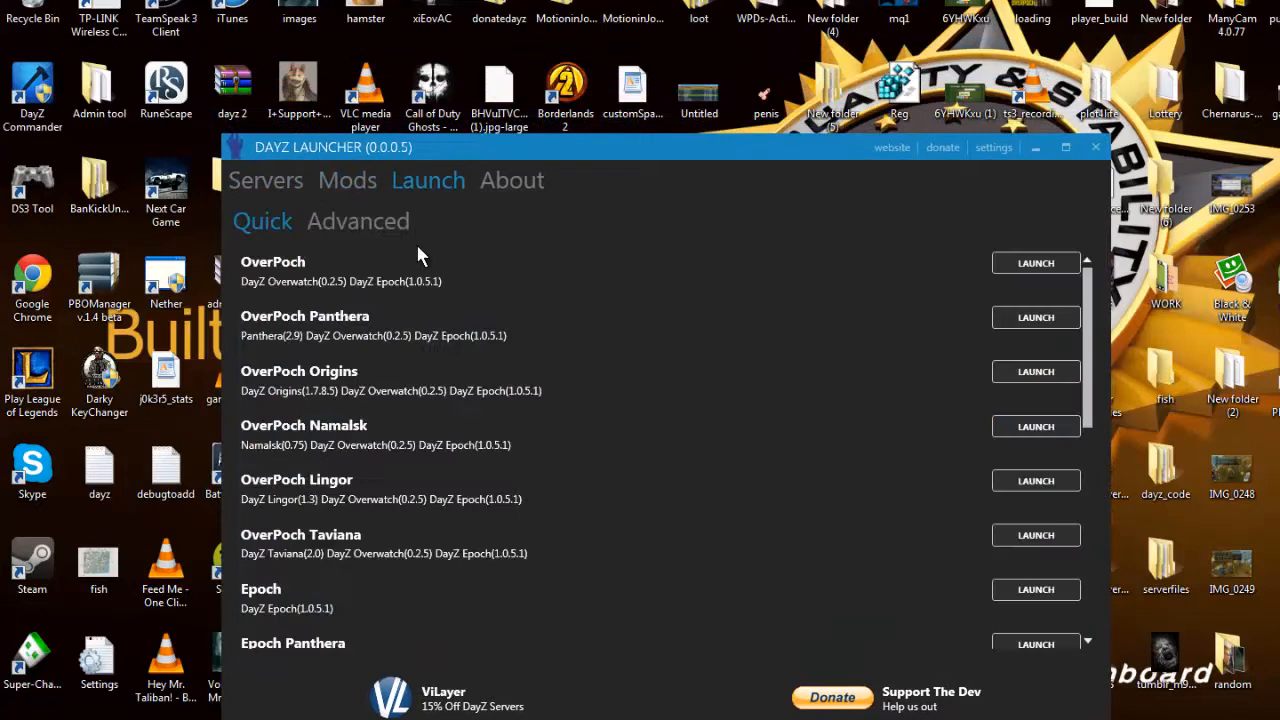
pyautogui.click(358, 220)
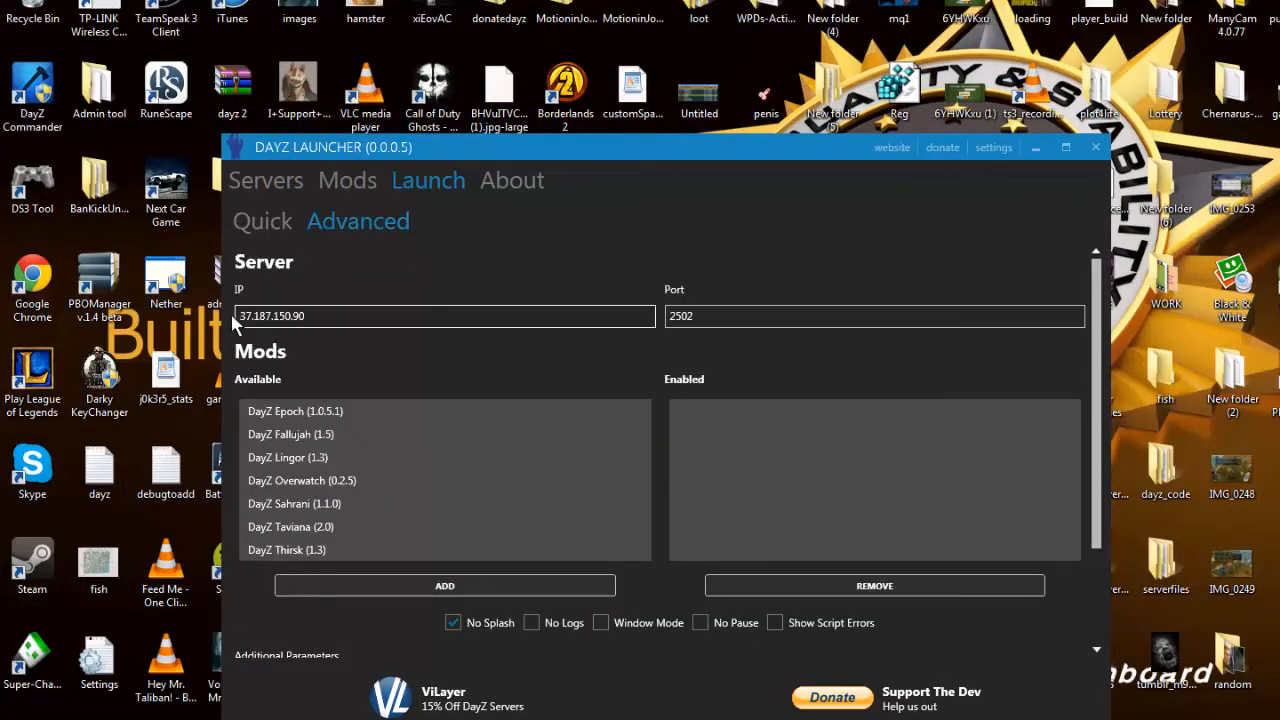
pyautogui.click(804, 316)
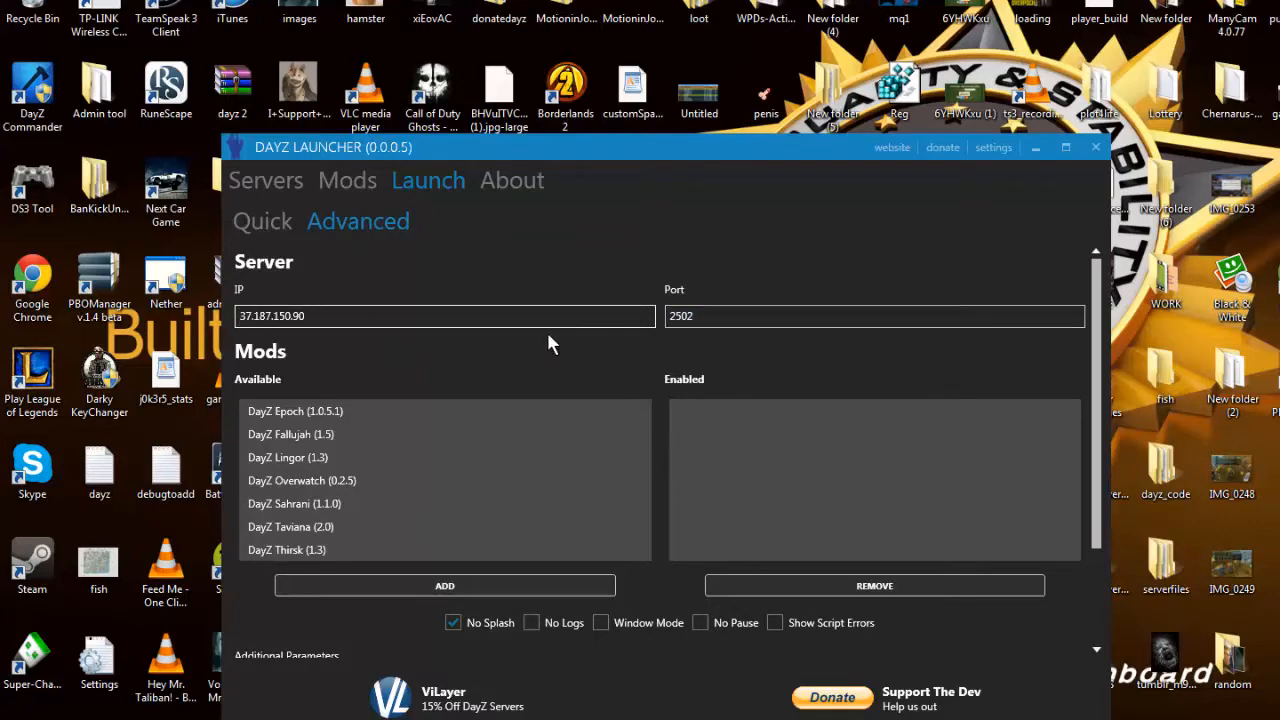
pyautogui.moveTo(232, 222)
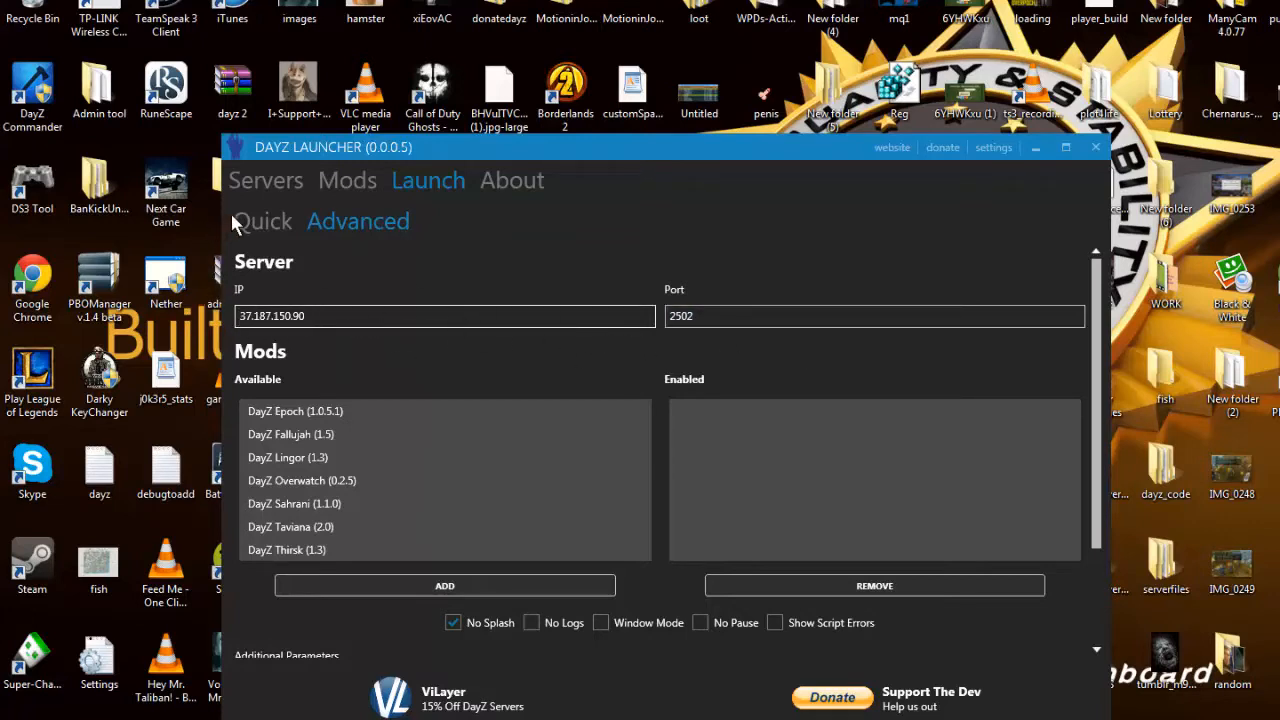
pyautogui.click(262, 220)
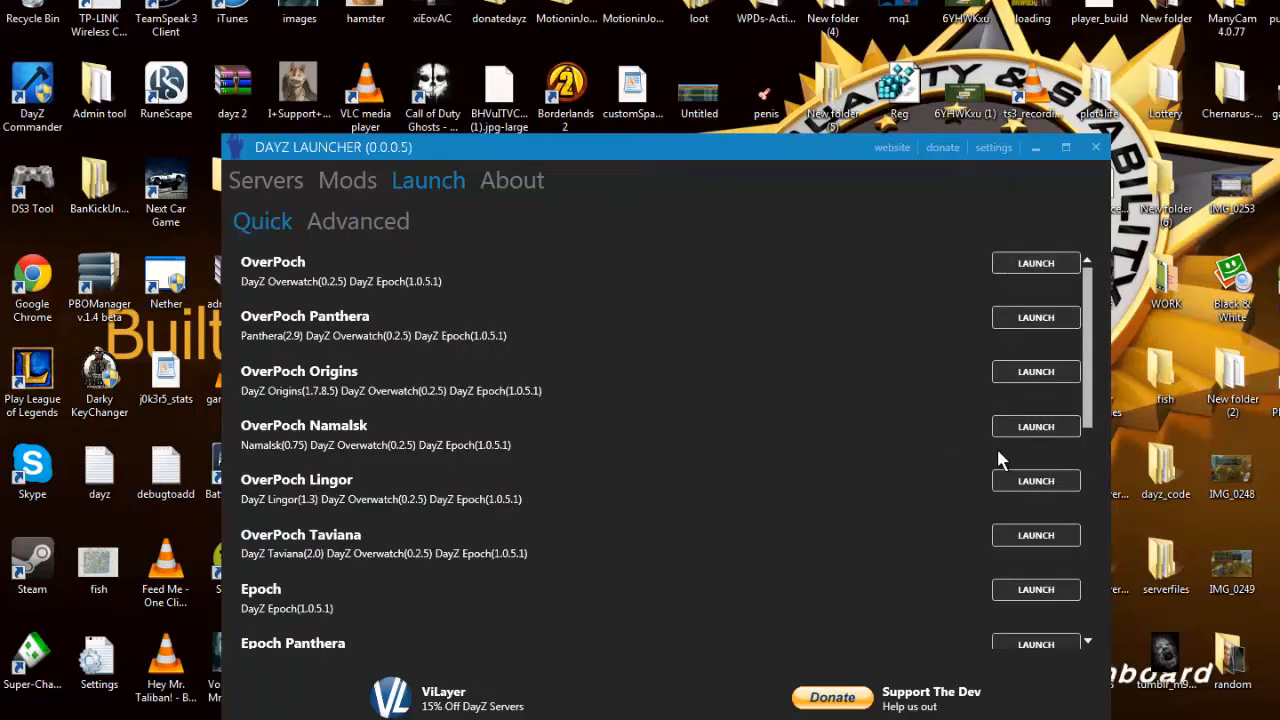
pyautogui.moveTo(388, 324)
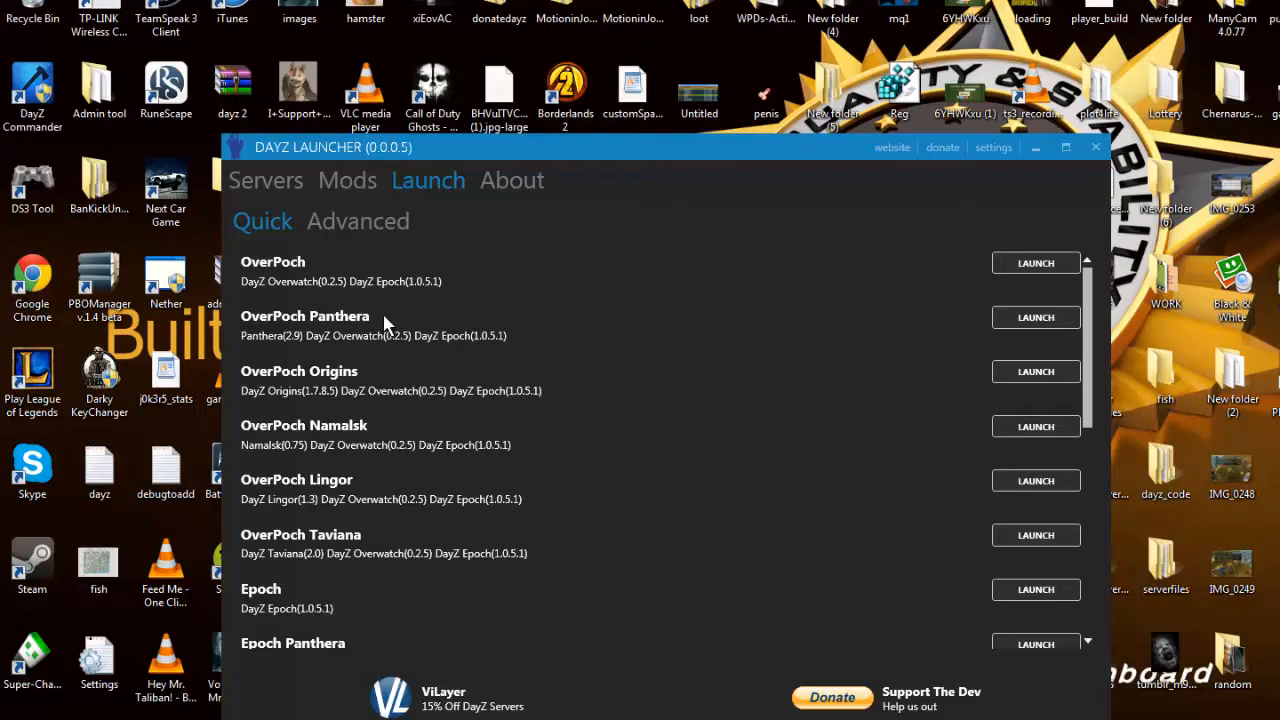
# - Enable the DayZ Fallujah and Epoch mods in advanced setup, then show the quick-launch presets
pyautogui.click(358, 220)
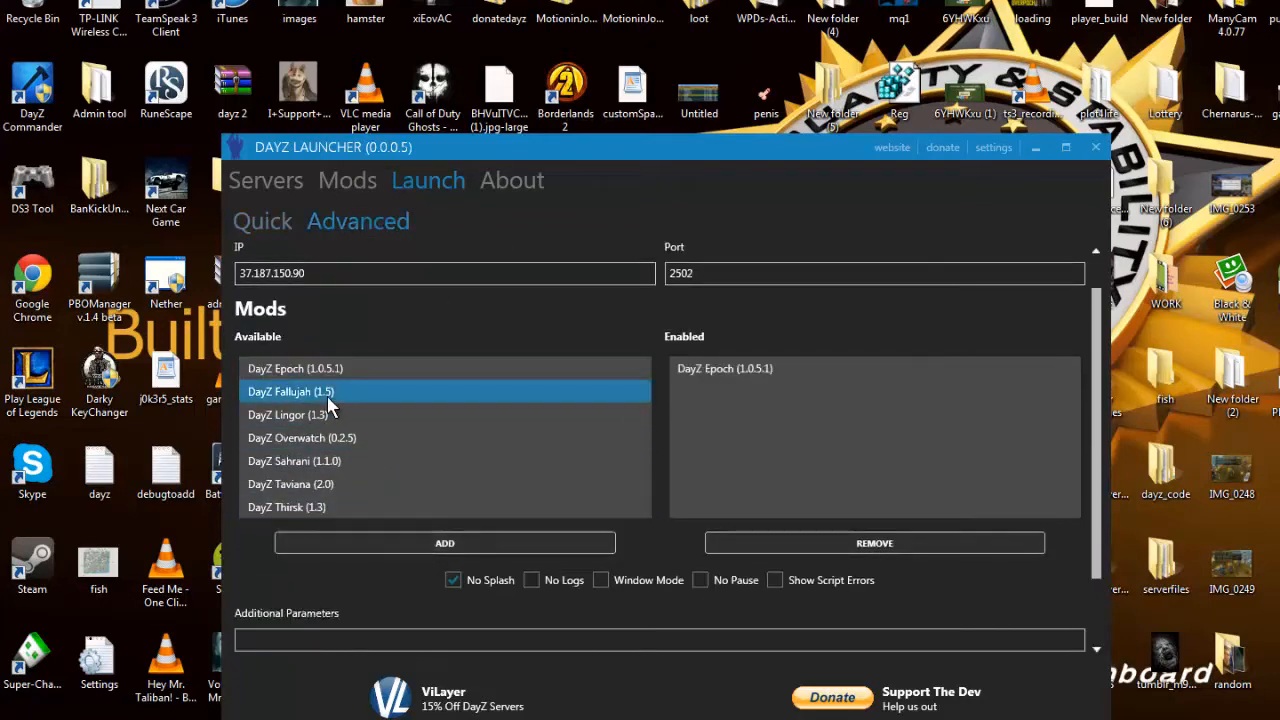
pyautogui.click(444, 544)
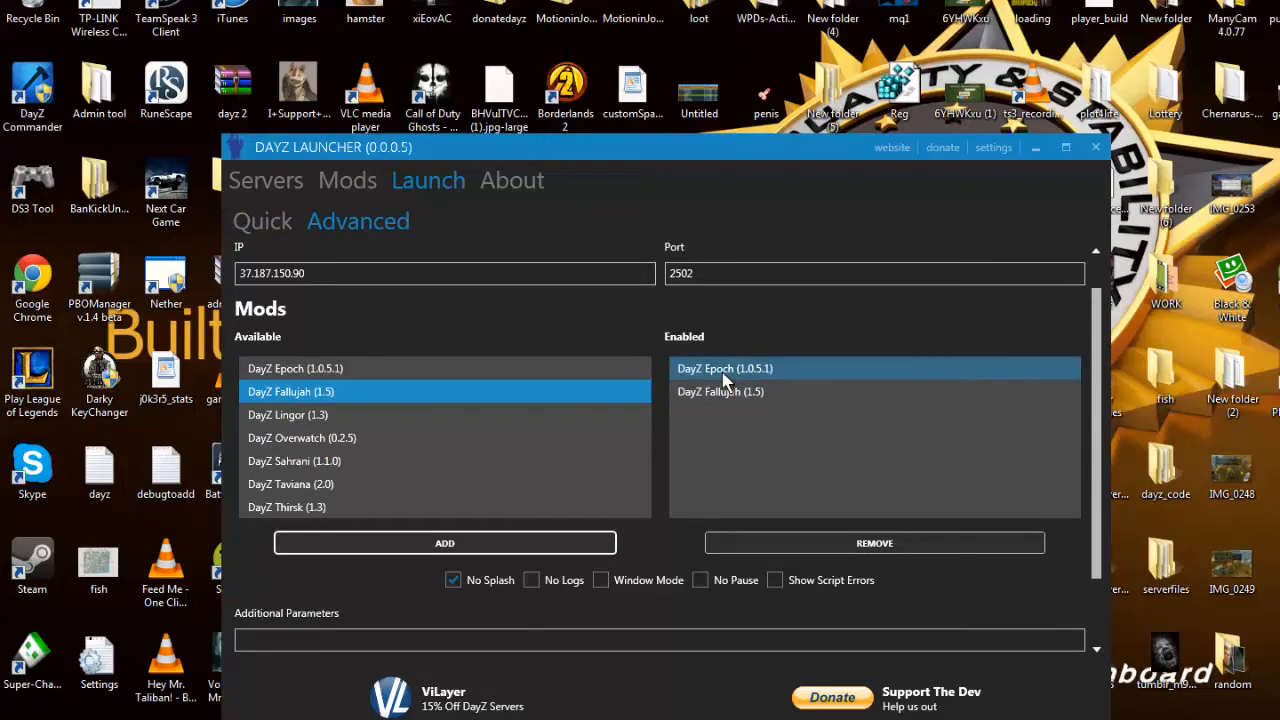
pyautogui.click(872, 544)
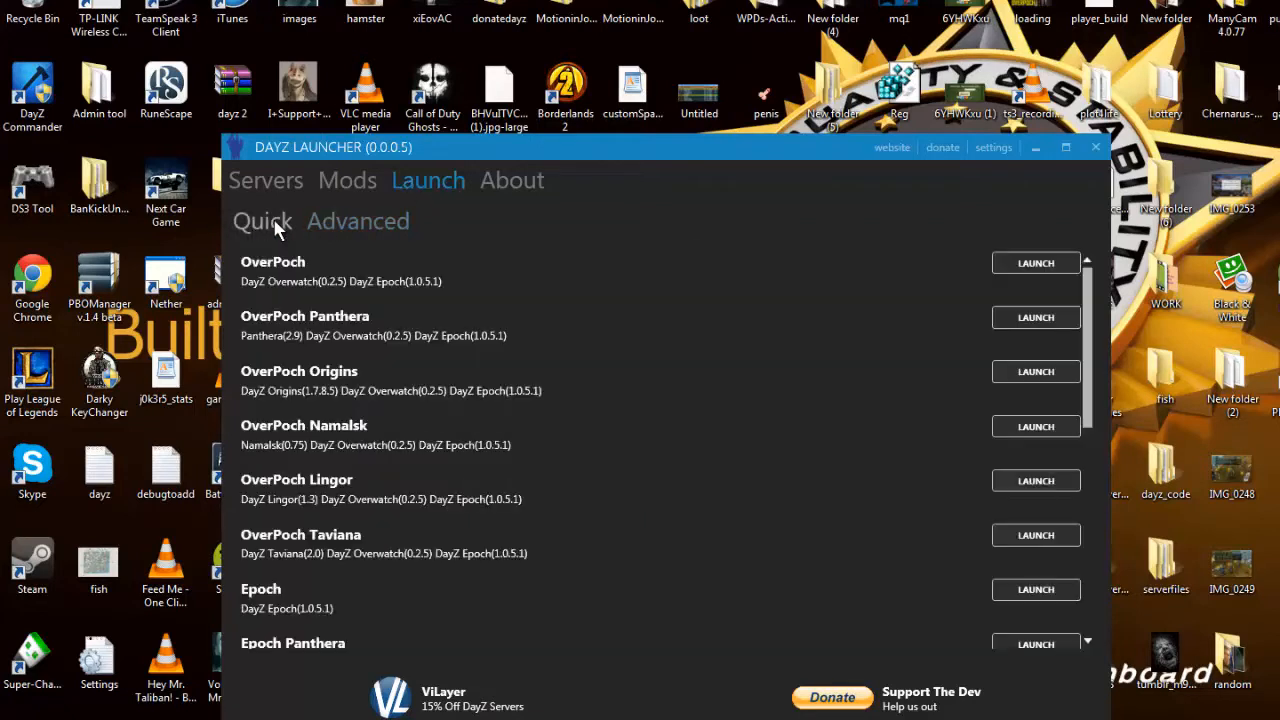
pyautogui.click(356, 220)
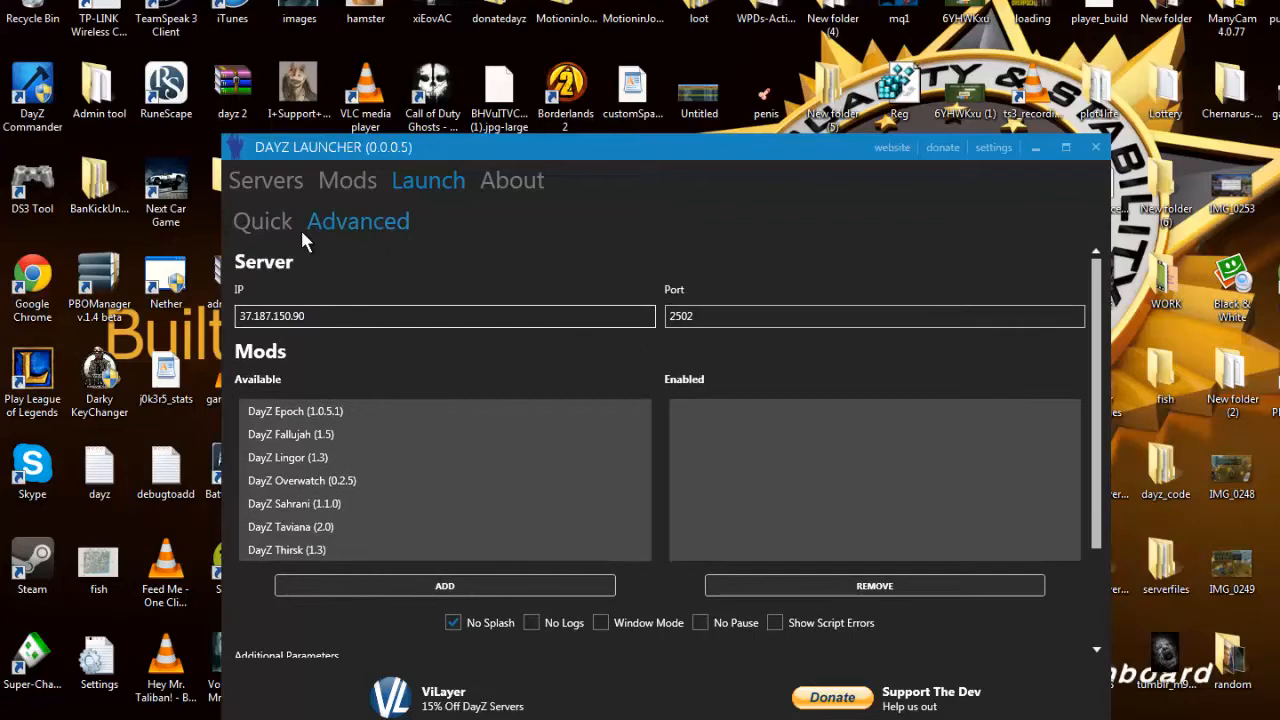
pyautogui.click(262, 220)
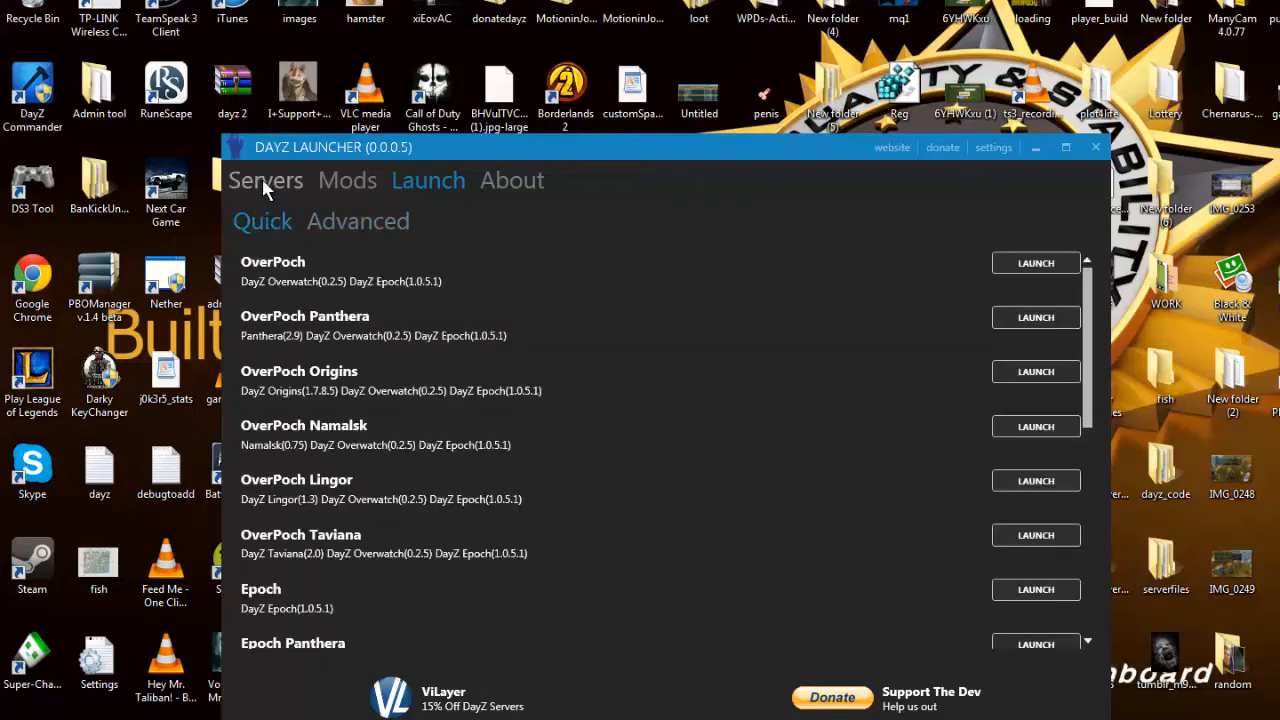
# - Join the first Gamersyard Overpoch server from the server browser and let Arma 2 connect
pyautogui.click(266, 180)
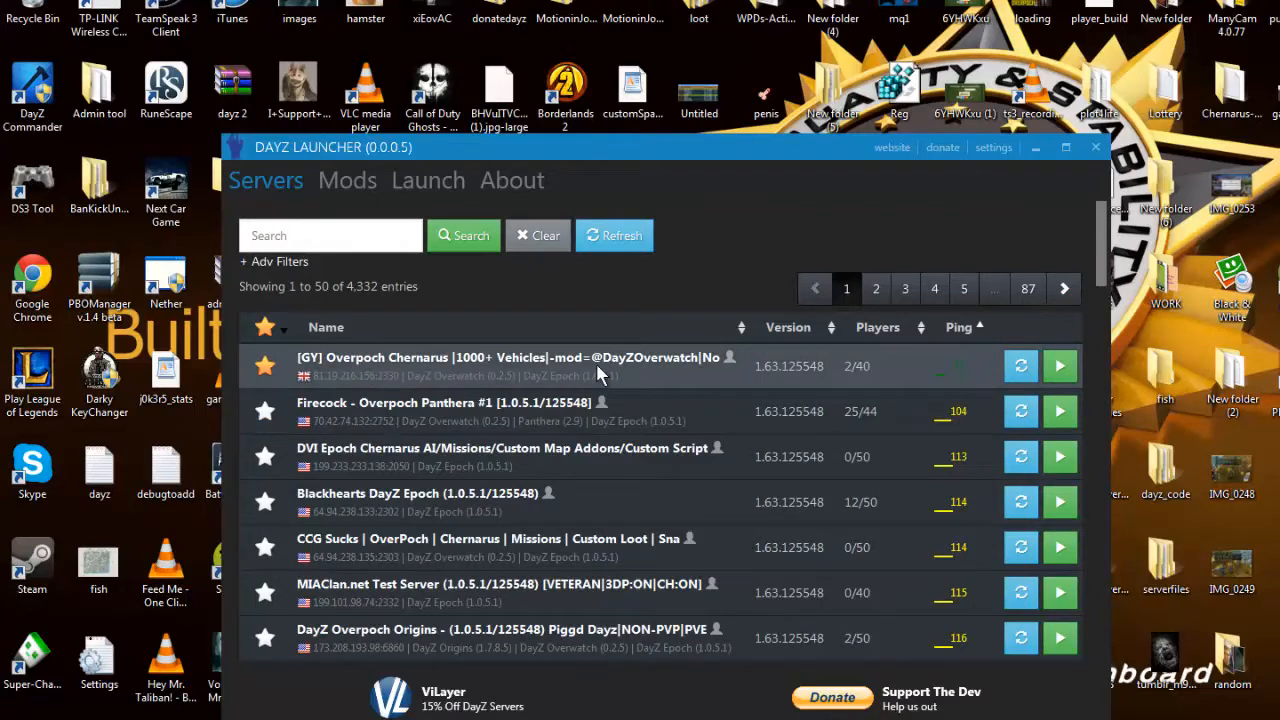
pyautogui.moveTo(724, 252)
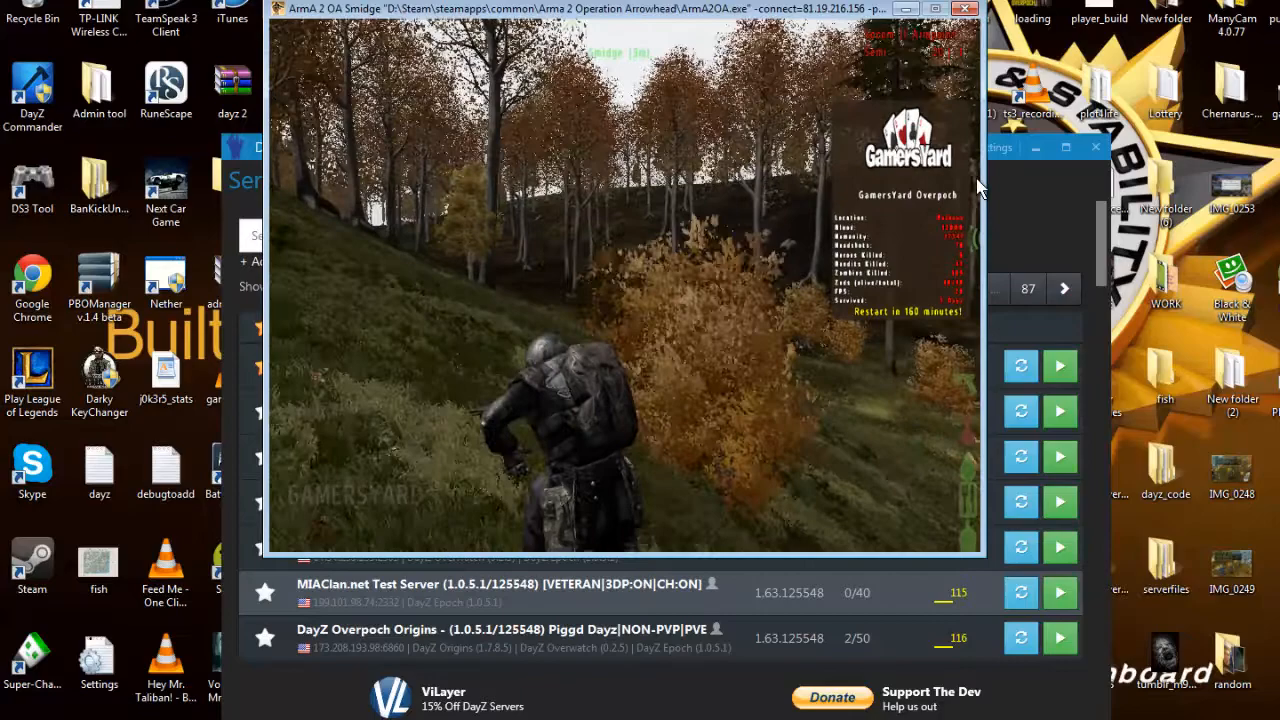
pyautogui.press('m')
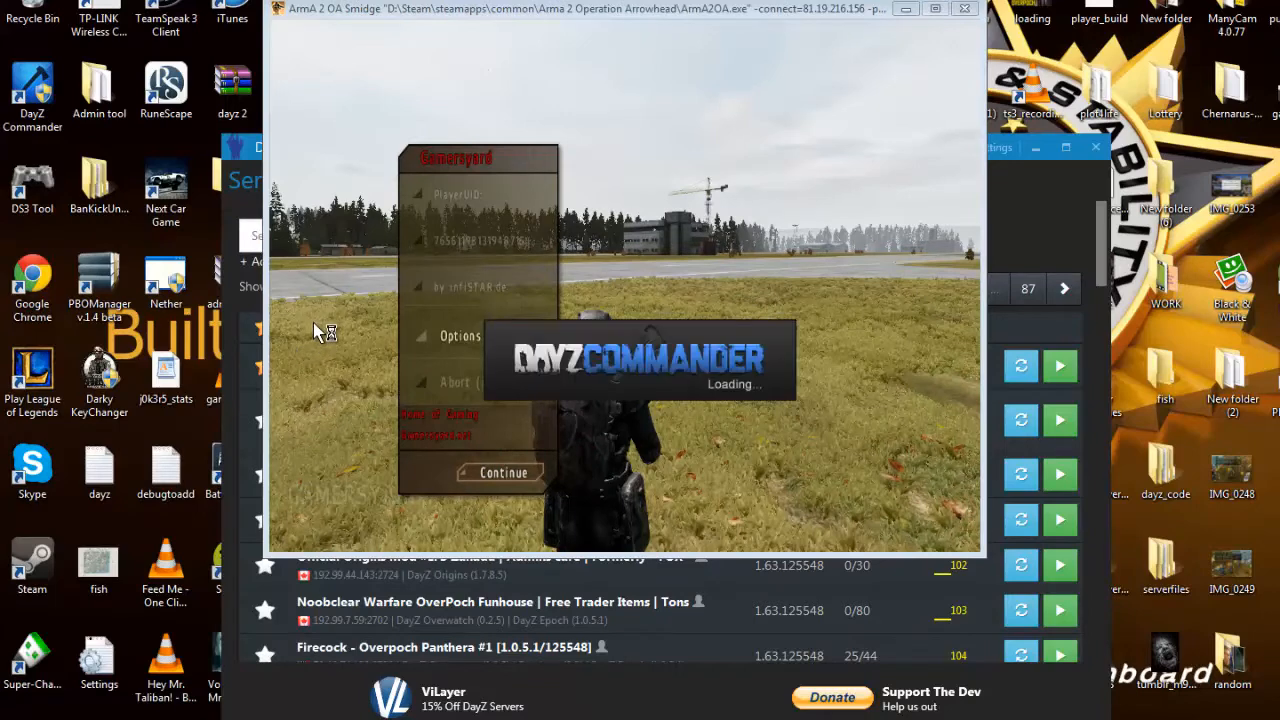
pyautogui.moveTo(540, 370)
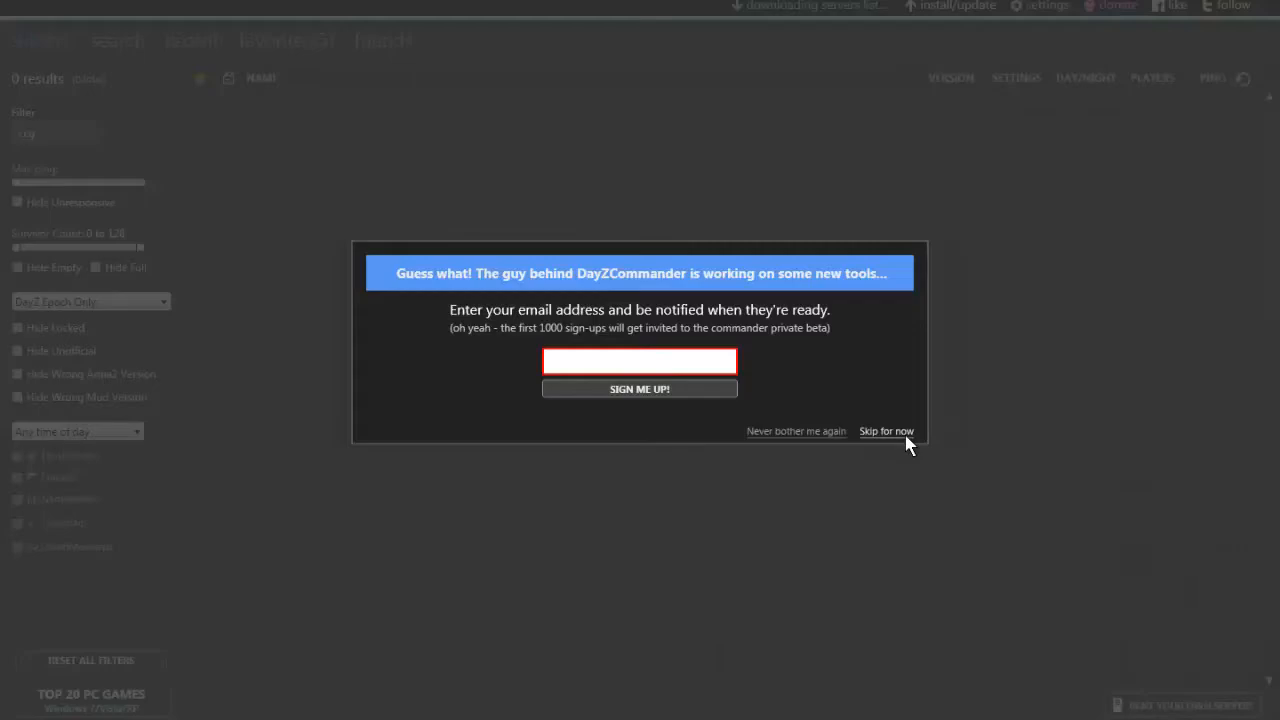
# - Skip DayZ Commander's sign-up, close settings, review the out-of-date Epoch mod entries, return to the launcher
pyautogui.click(886, 432)
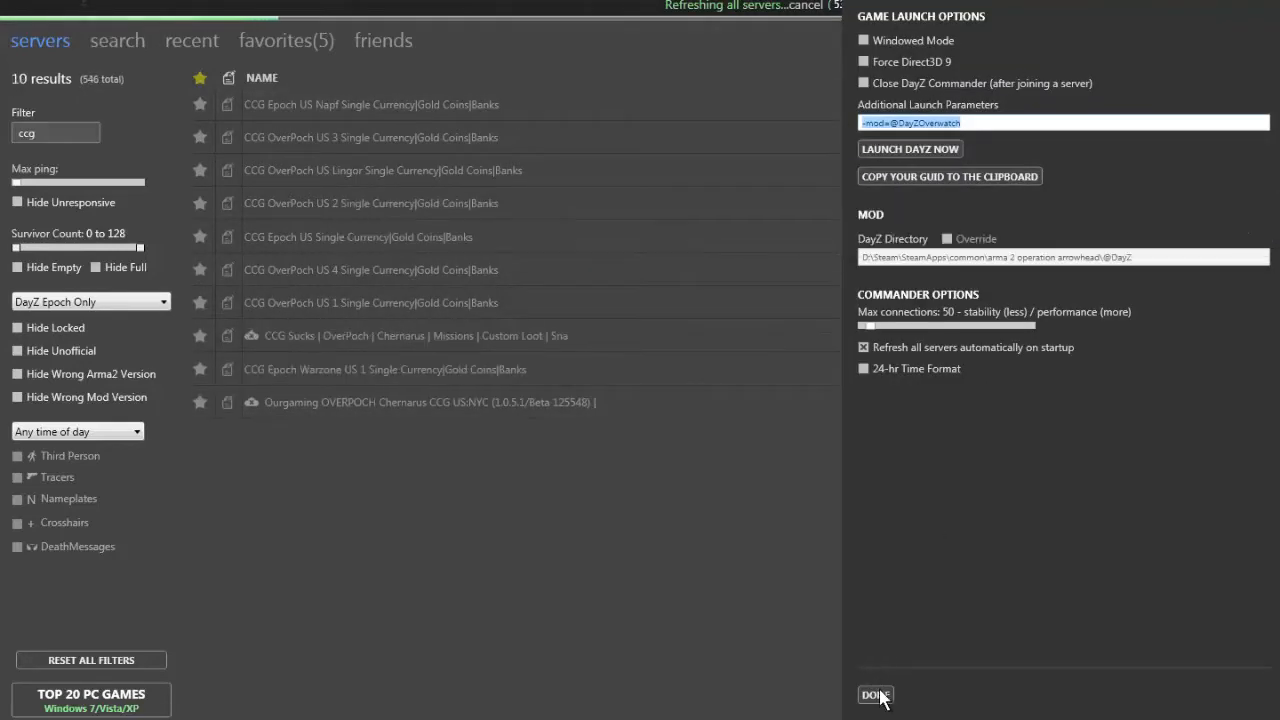
pyautogui.click(876, 696)
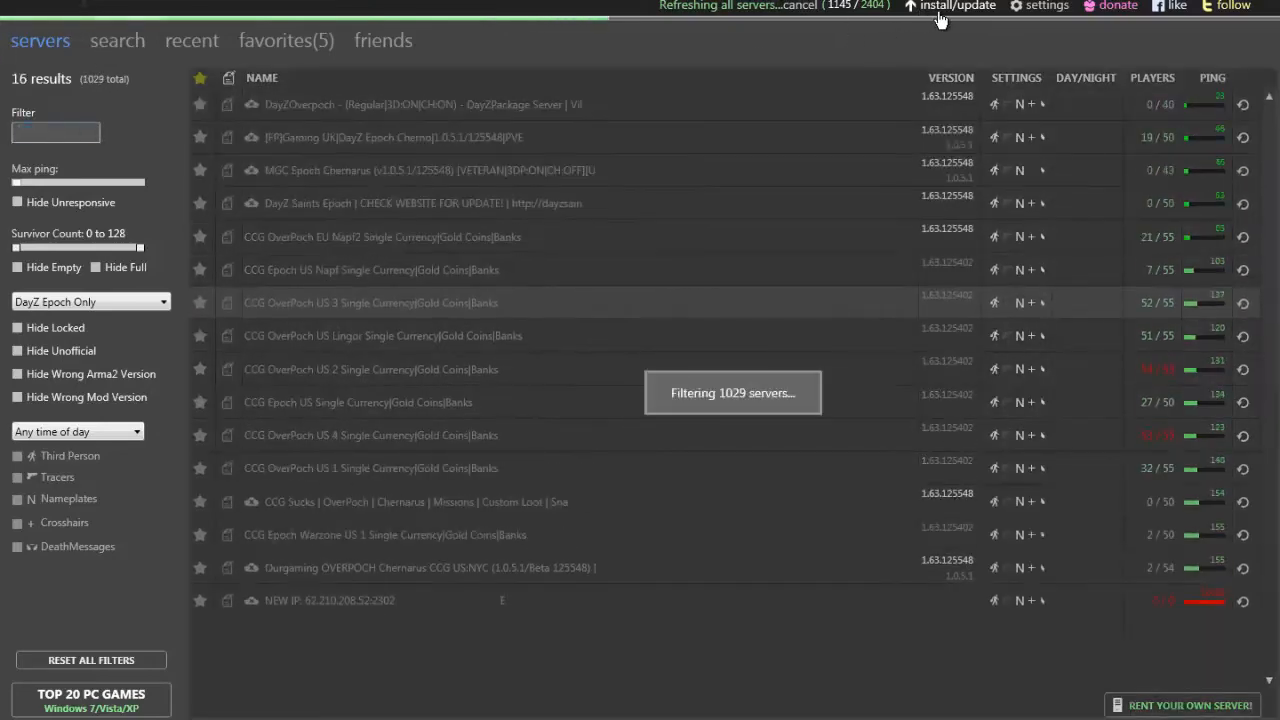
pyautogui.click(956, 8)
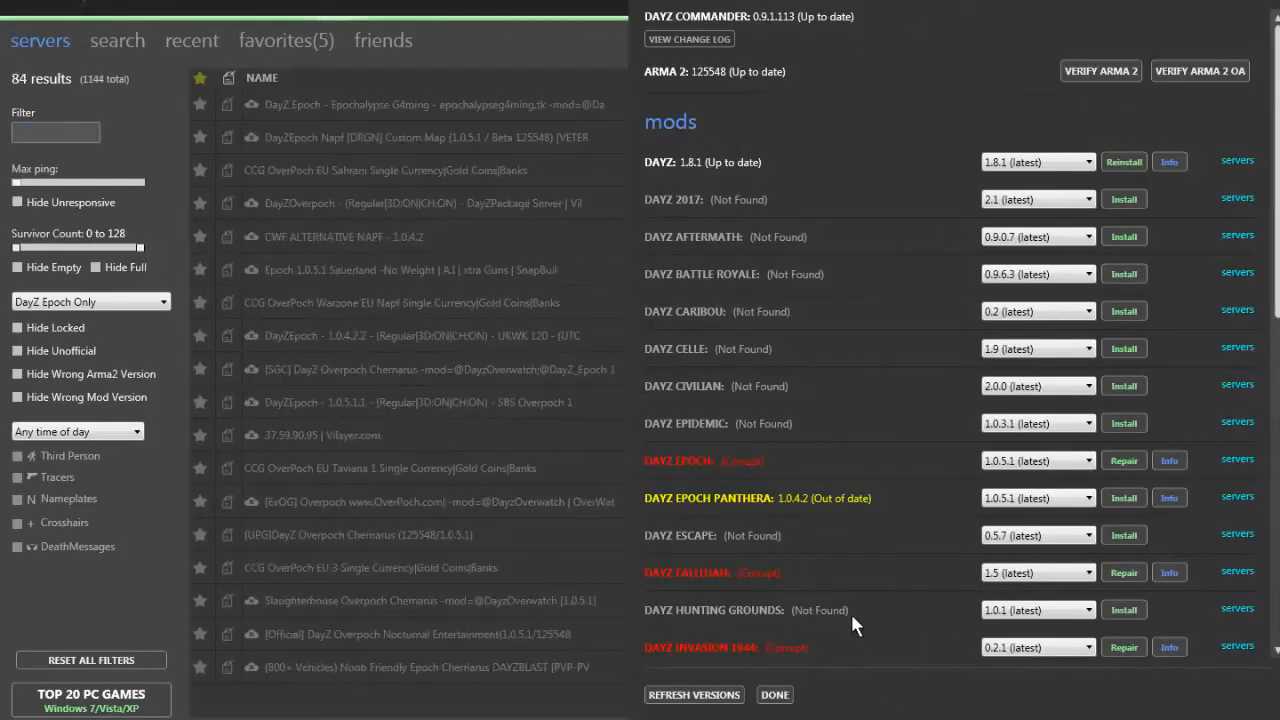
pyautogui.click(774, 694)
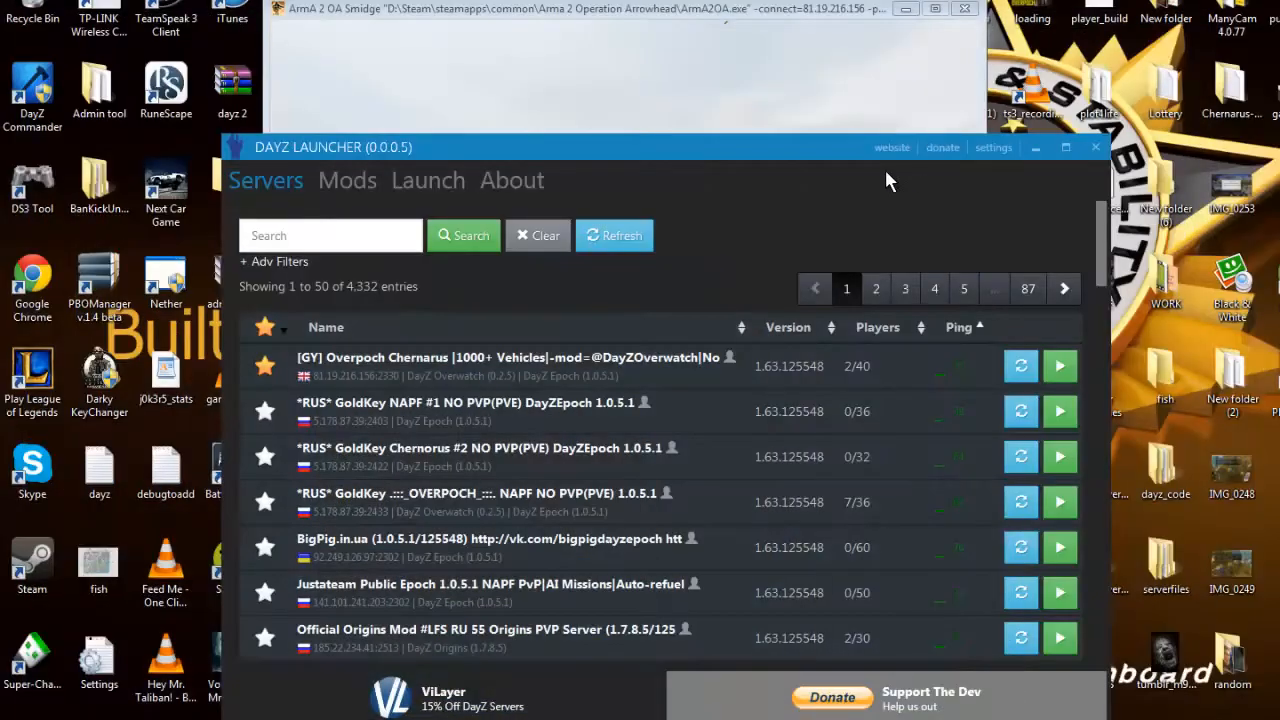
pyautogui.moveTo(1068, 598)
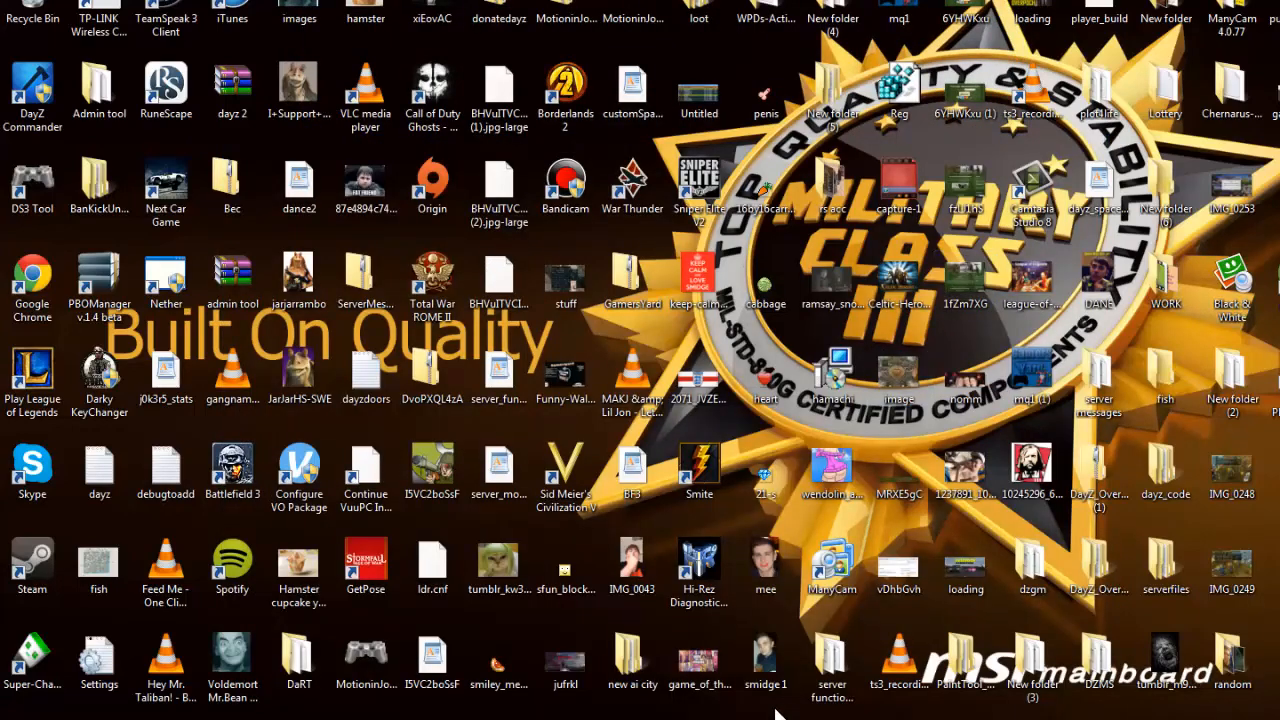
pyautogui.moveTo(744, 710)
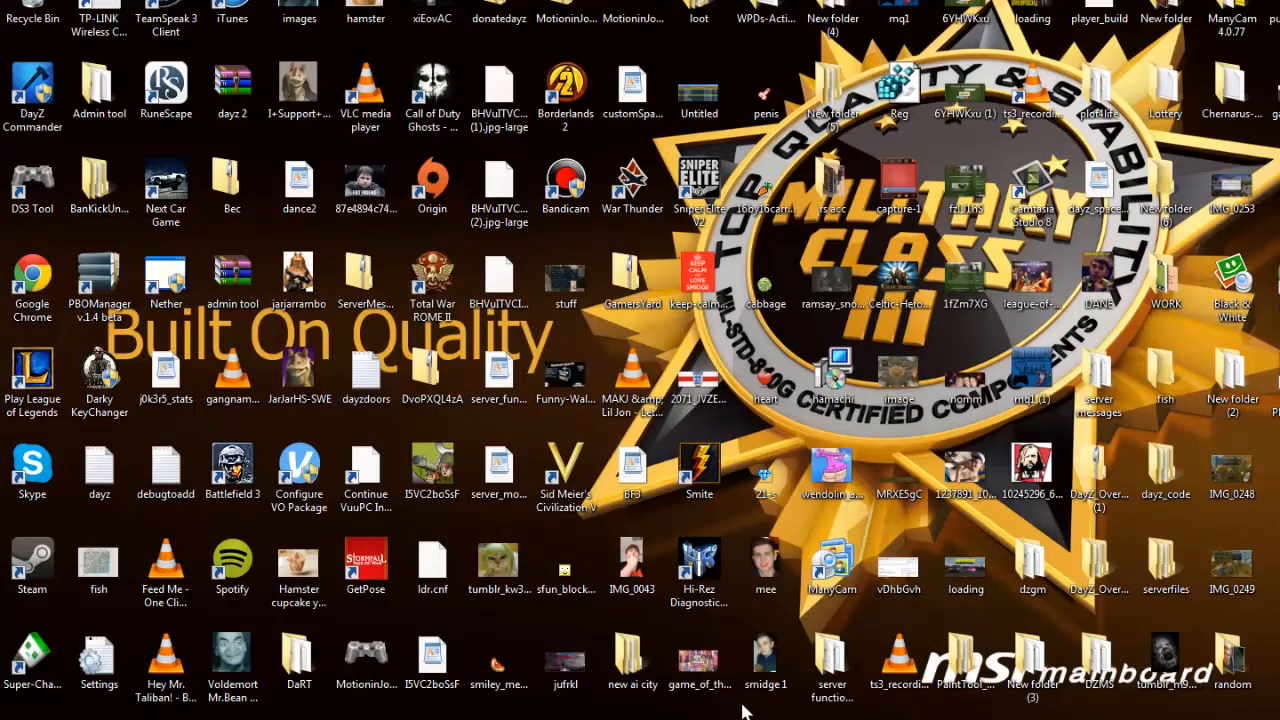